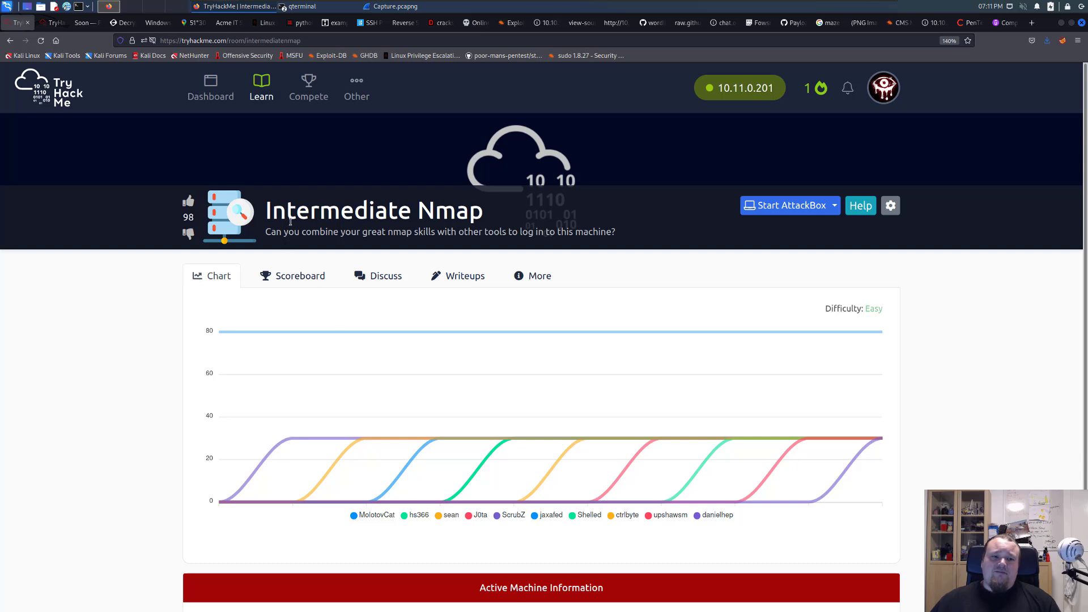
Locate the Active Machine Information and select the target IP 10.10.87.21 for copying.
double_click(339, 211)
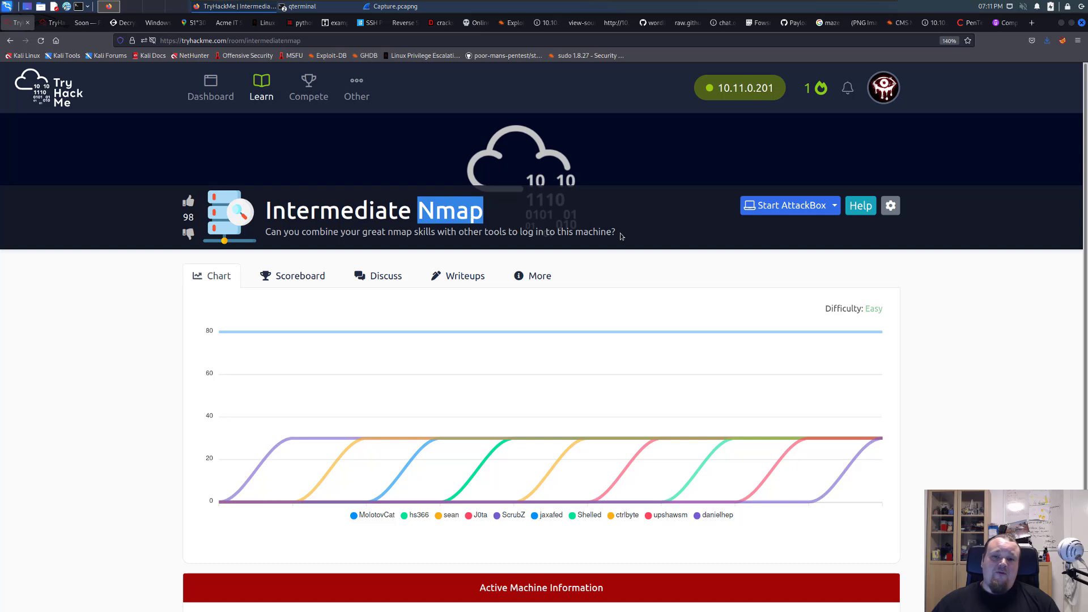
mouse_move(724, 246)
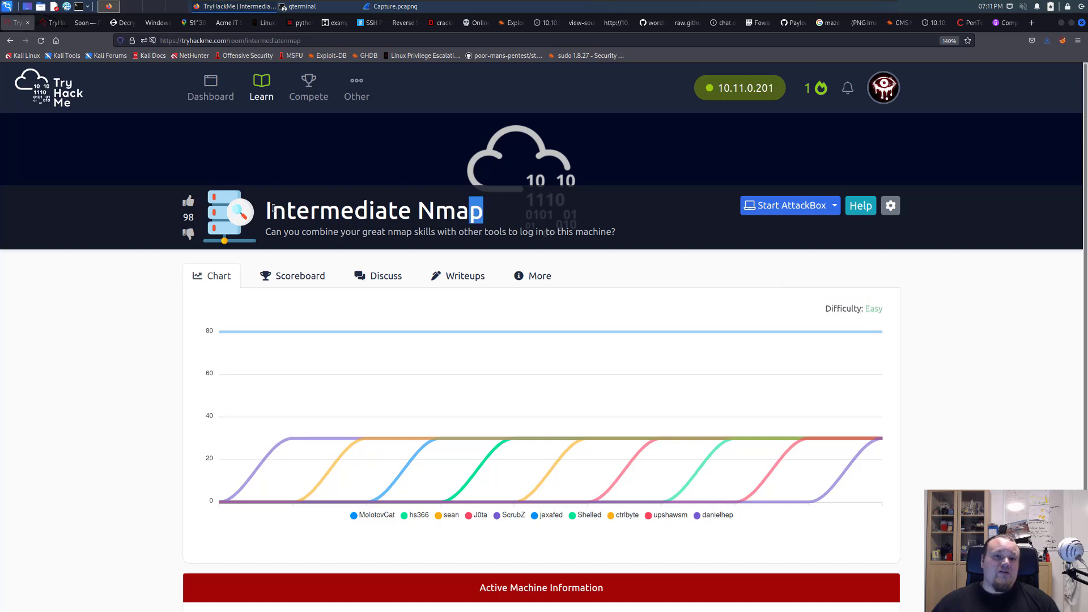
double_click(338, 210)
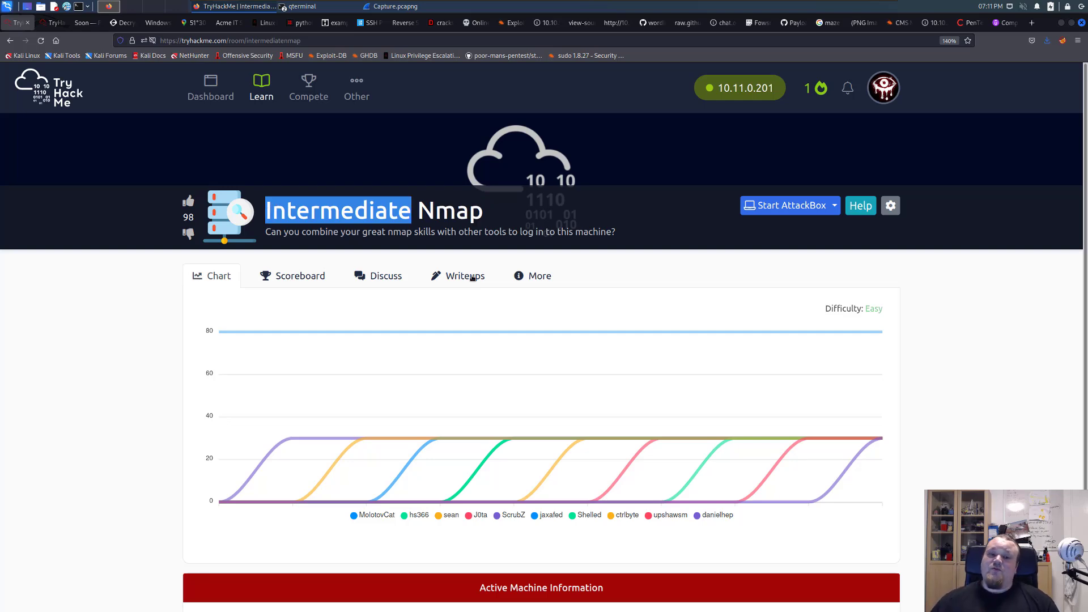
scroll("down", 3)
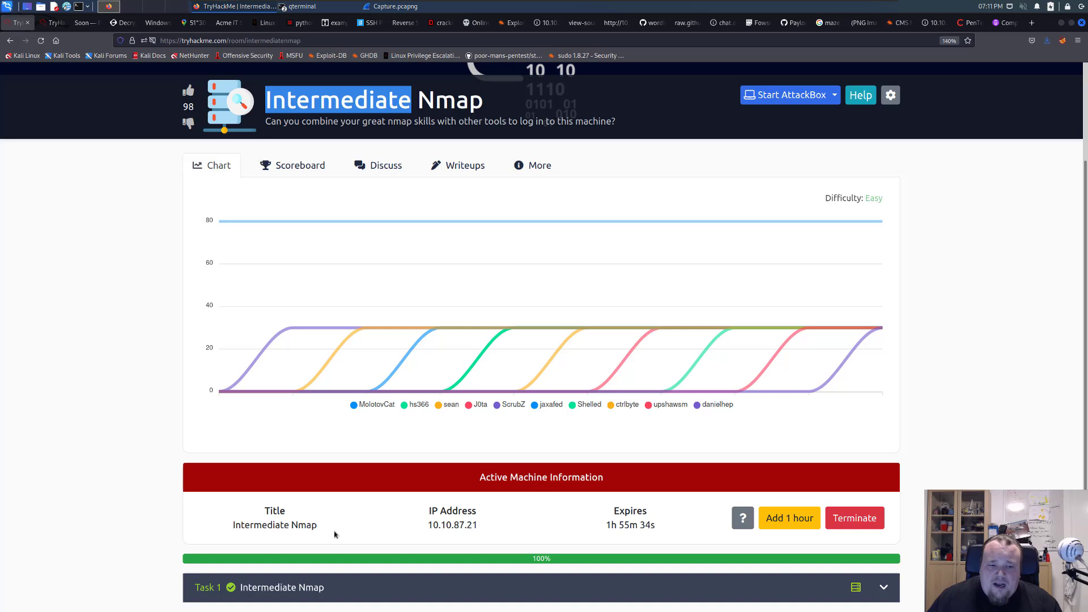
mouse_move(62, 436)
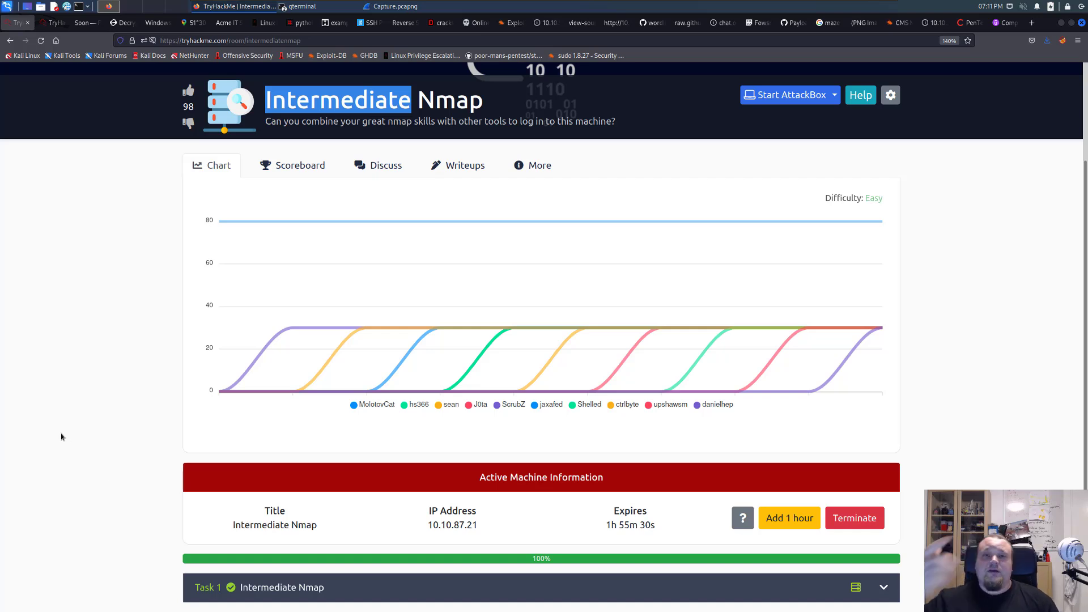
mouse_move(167, 433)
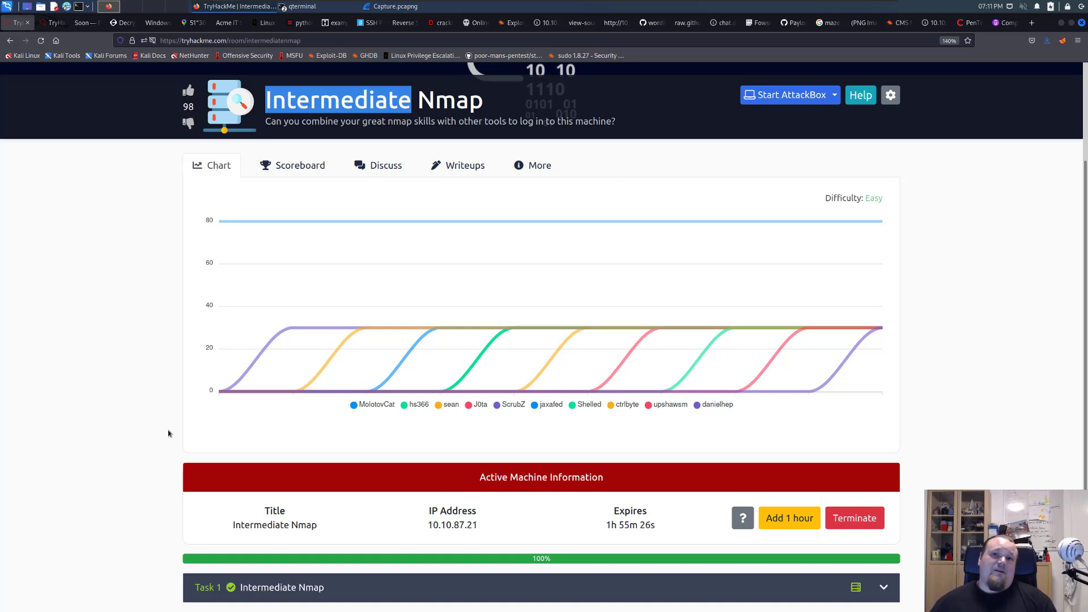
mouse_move(164, 319)
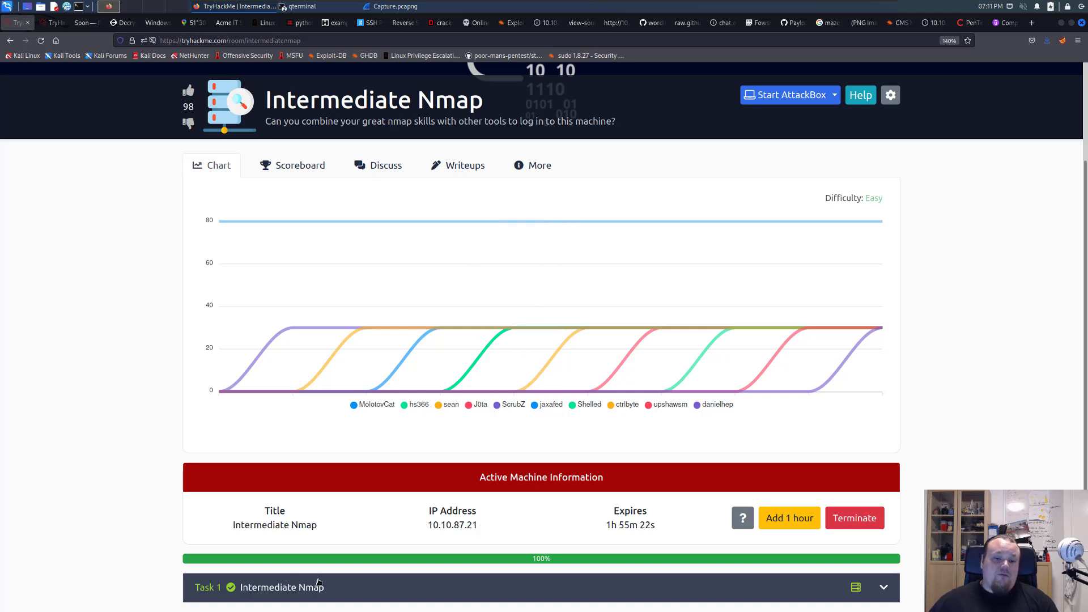
mouse_move(270, 570)
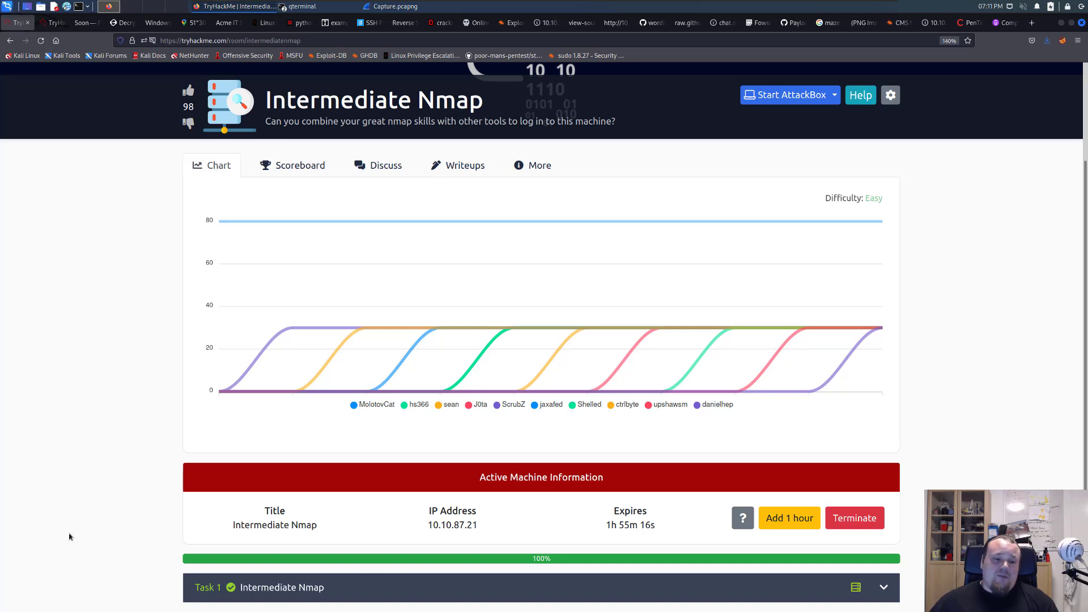
mouse_move(429, 574)
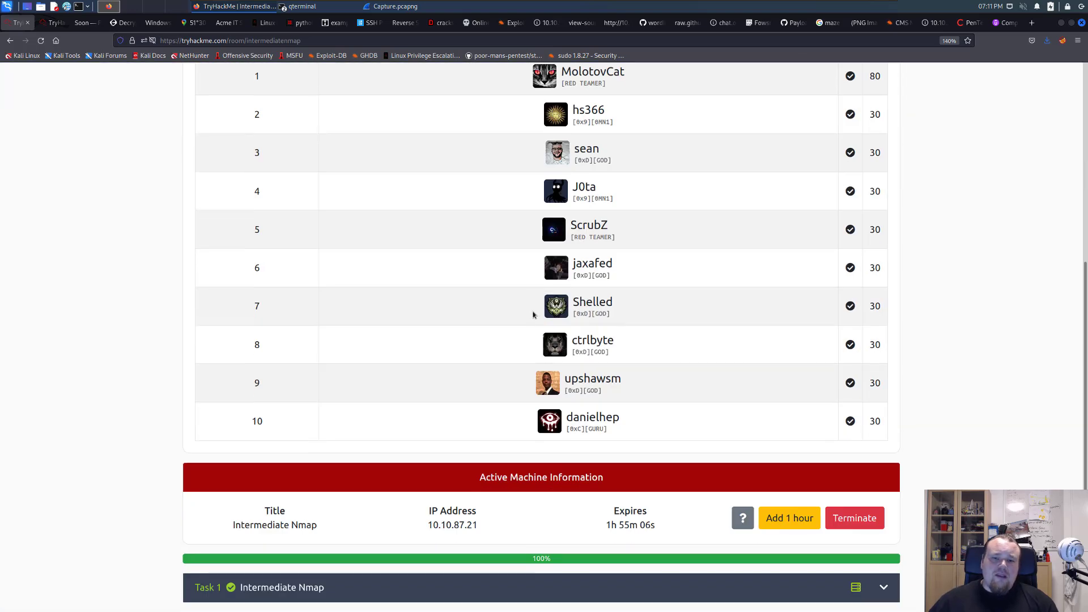
scroll("up", 3)
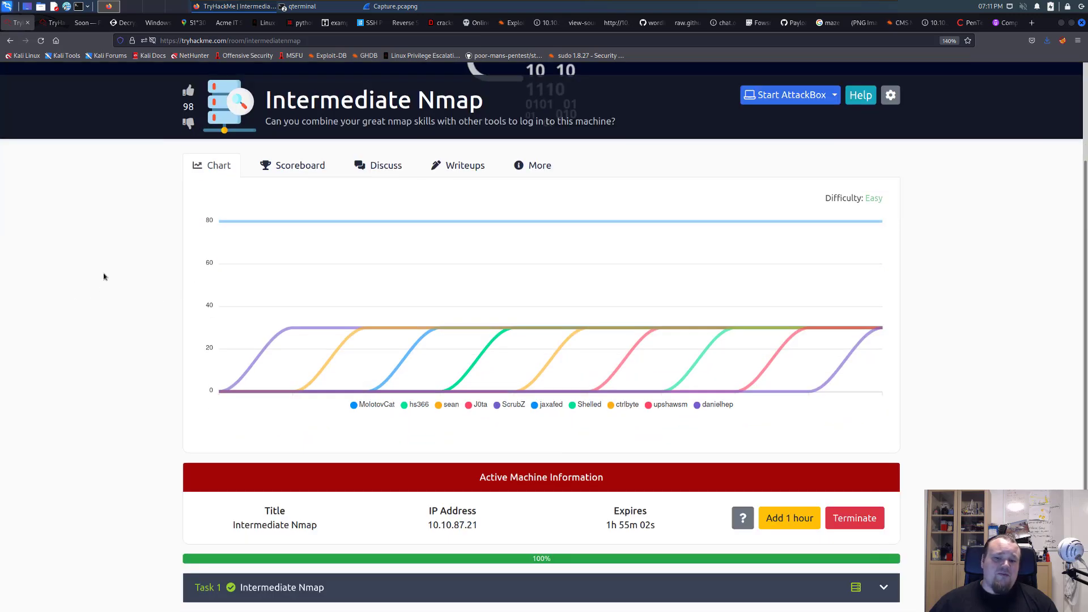
double_click(452, 525)
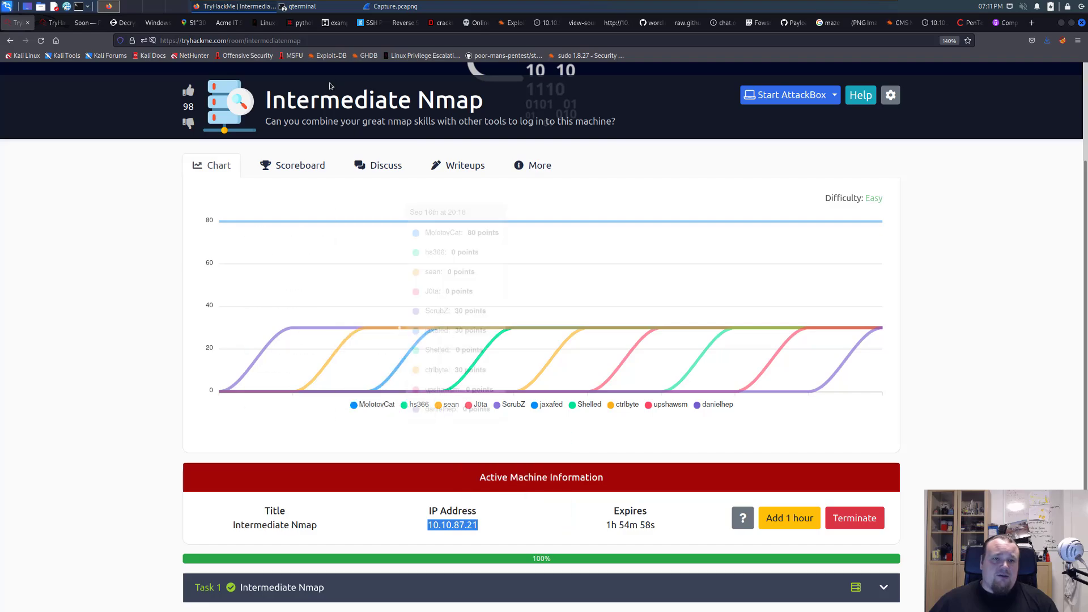
Run nmap 10.10.87.21 -sC -sV -A, revealing ubuntu credentials on port 31337.
left_click(299, 7)
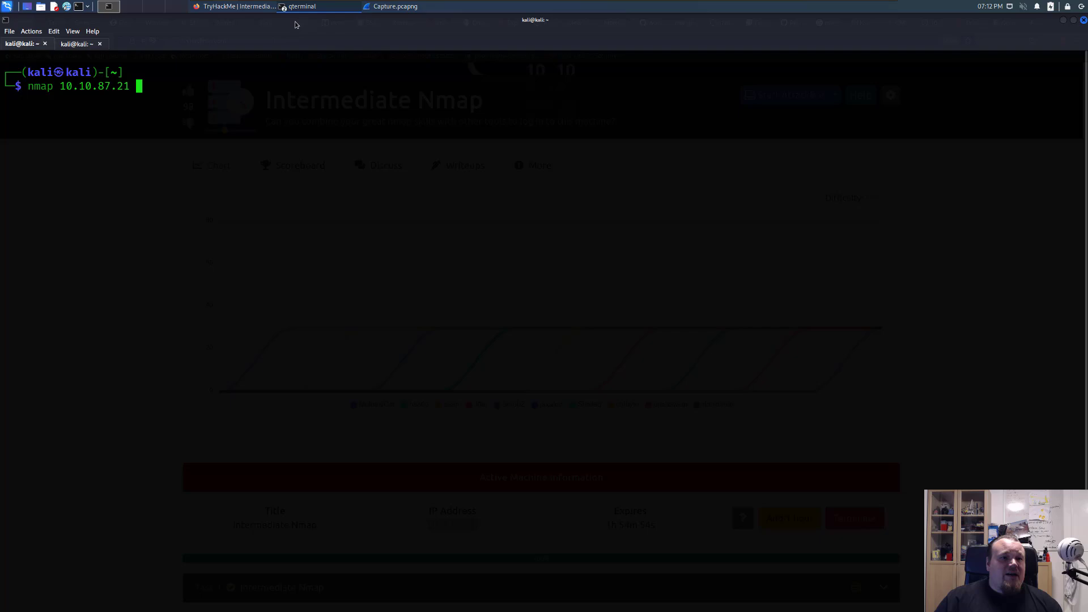
type(" -sC -sV -A")
key("Return")
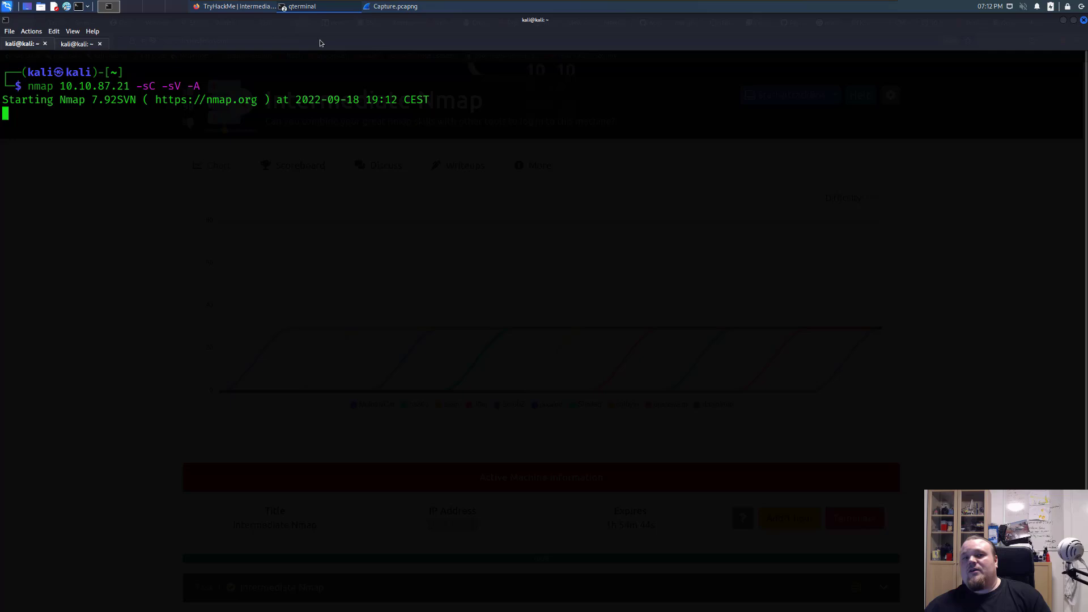
left_click(236, 7)
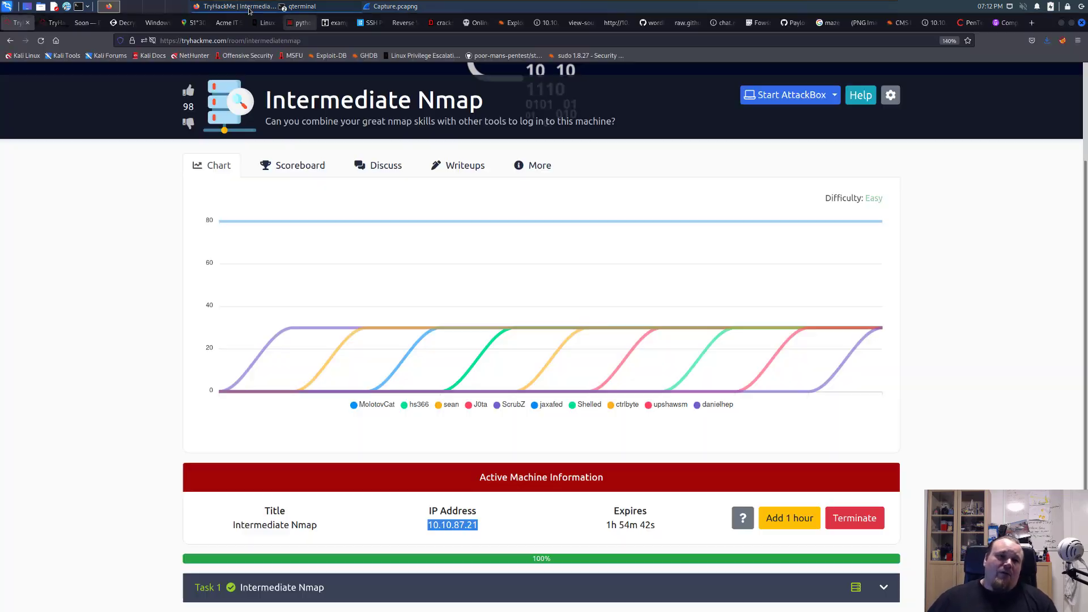
mouse_move(317, 327)
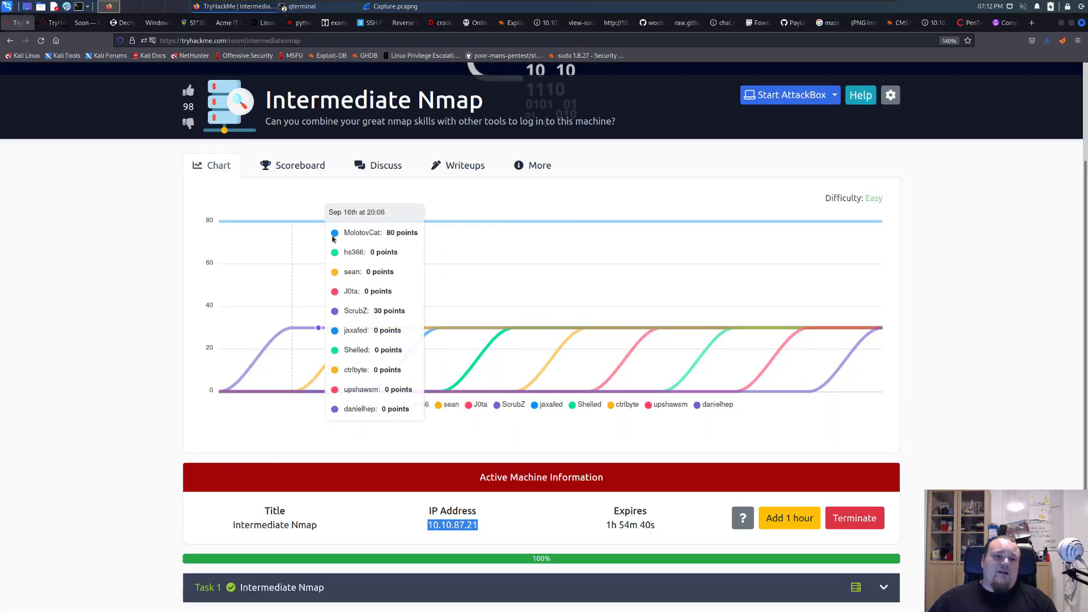
mouse_move(257, 127)
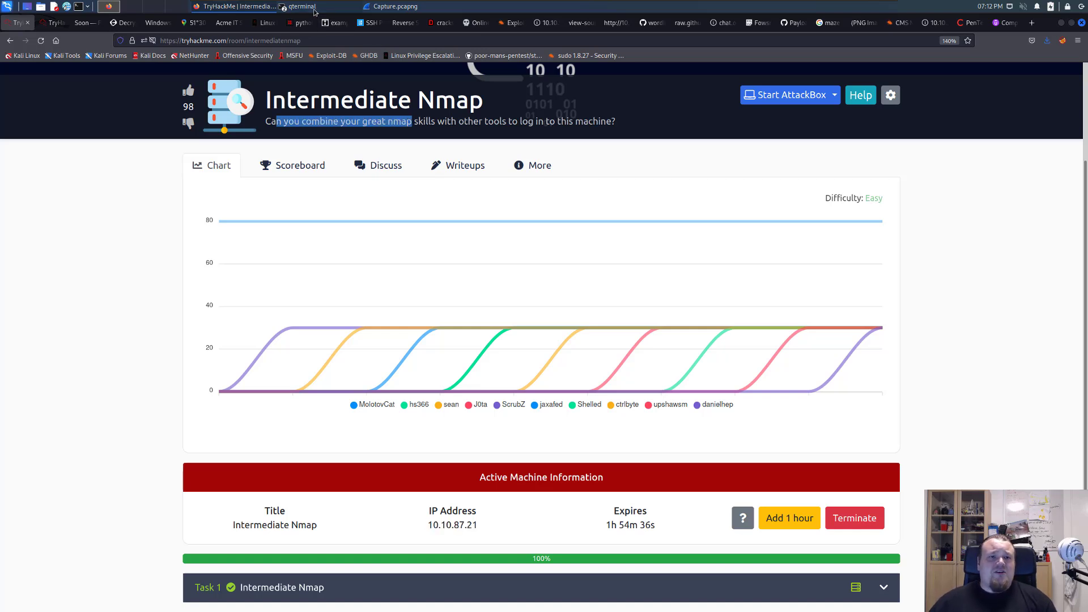
left_click(299, 7)
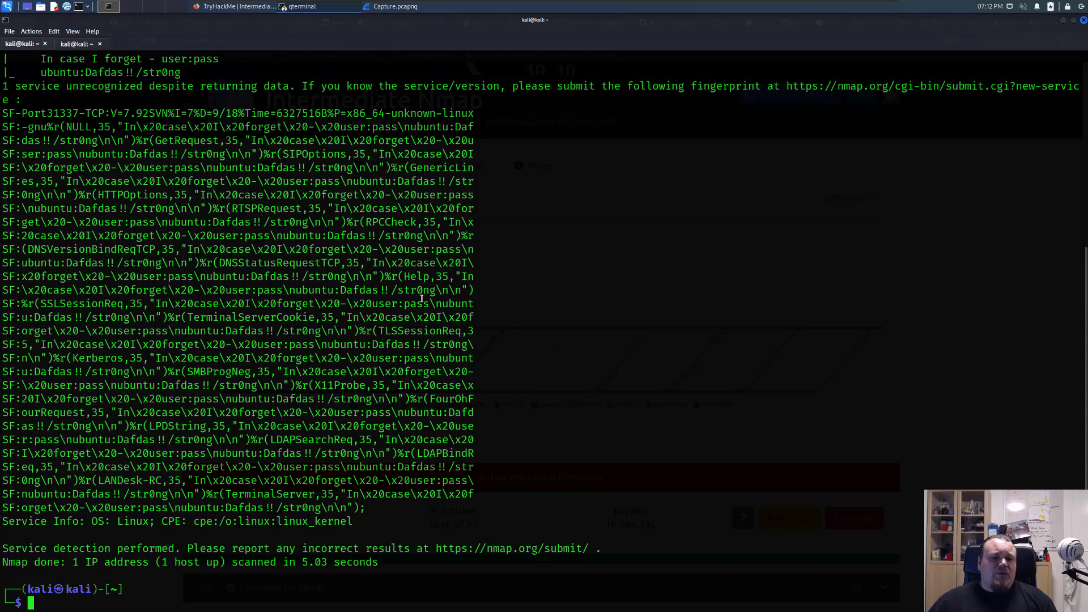
scroll("up", 3)
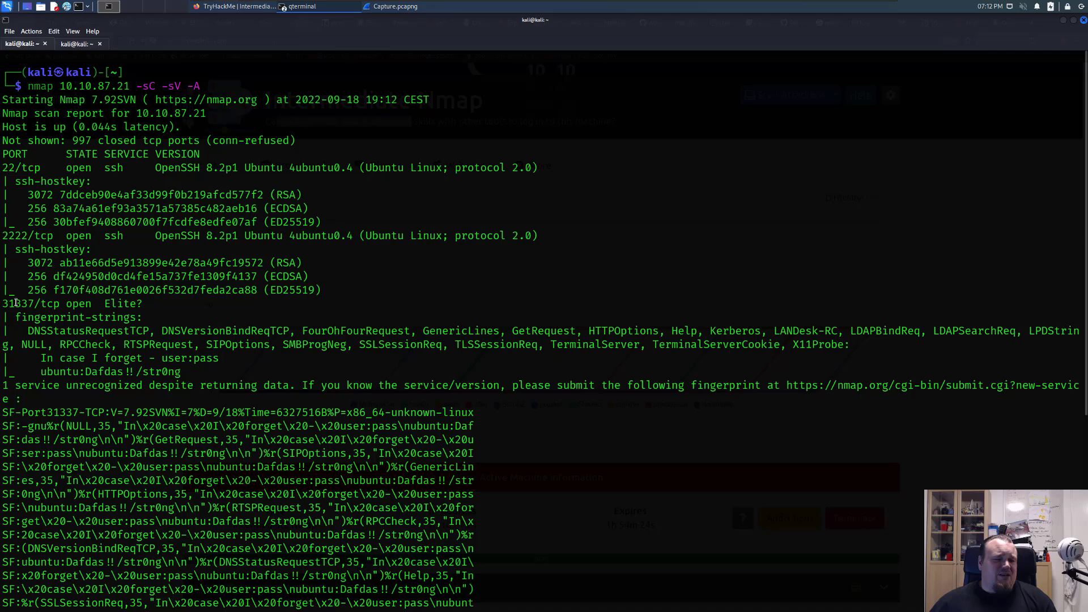
double_click(49, 304)
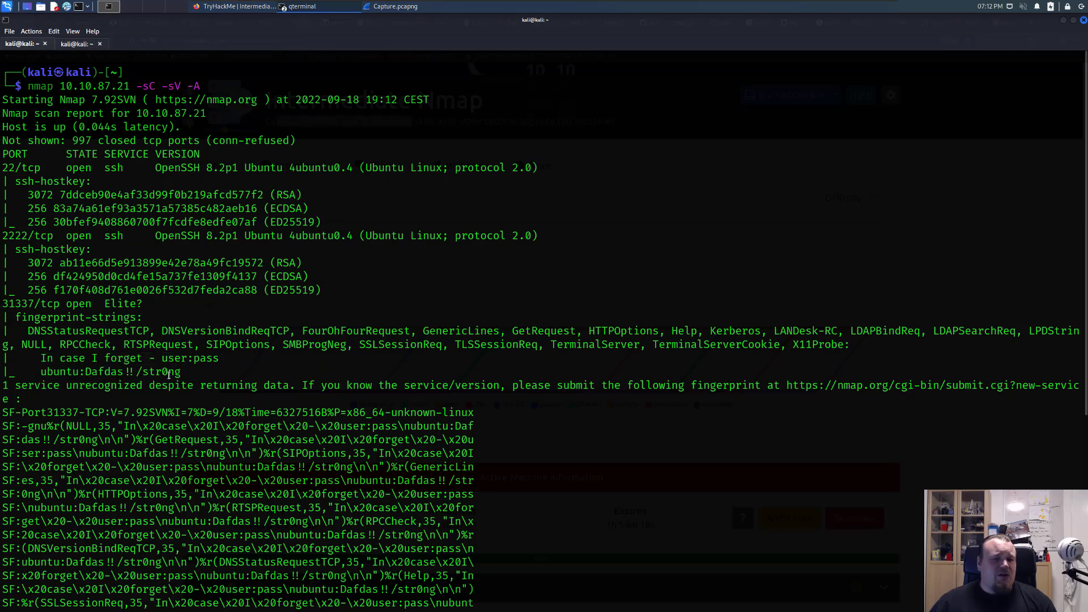
double_click(132, 371)
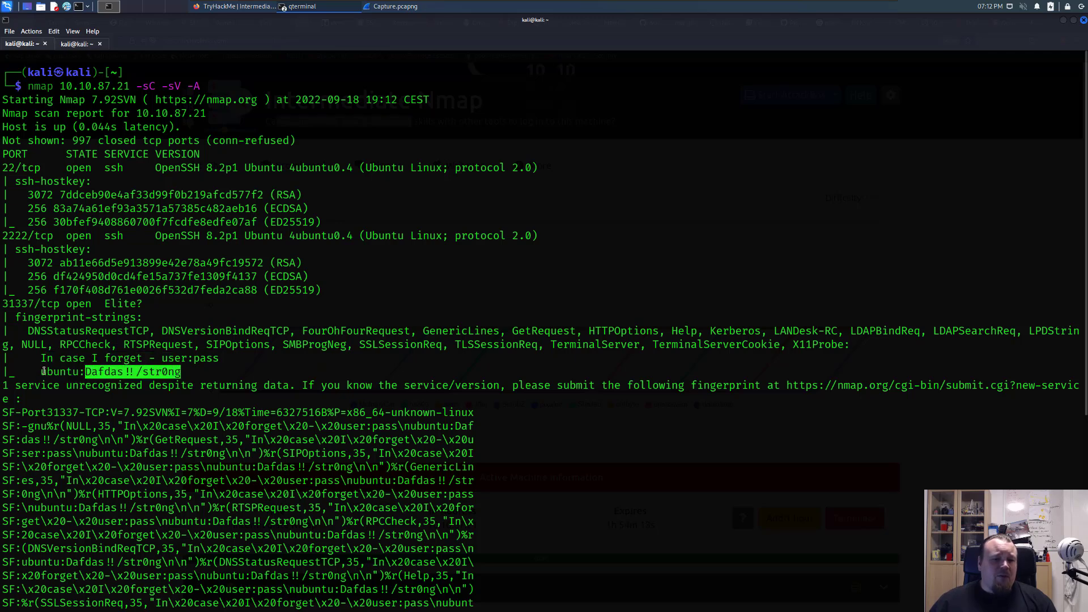
right_click(90, 372)
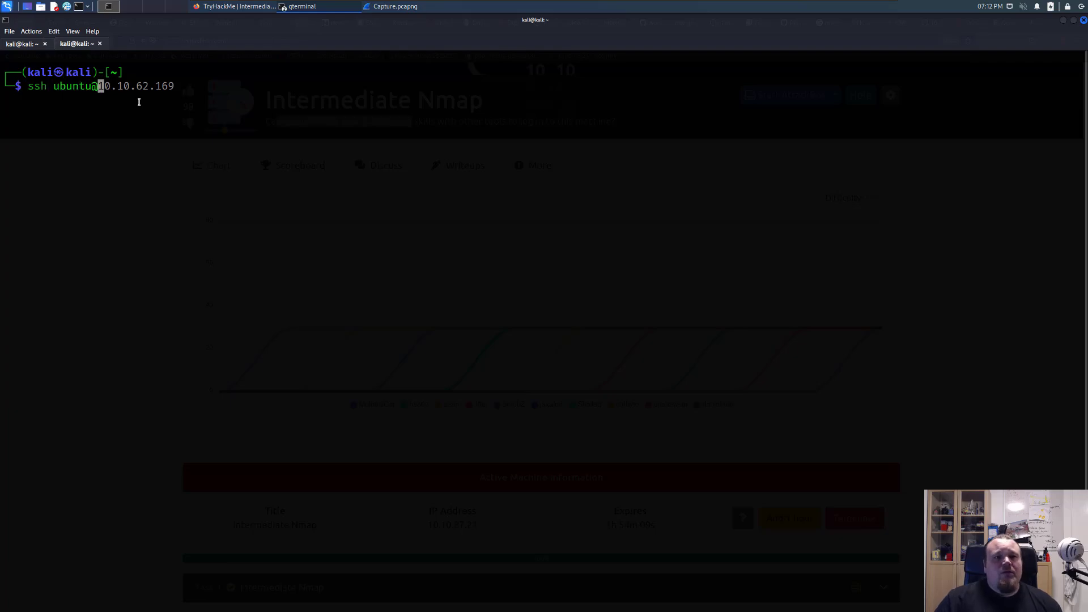
Copy the machine IP and accept the SSH host-key prompt with yes.
left_click(236, 6)
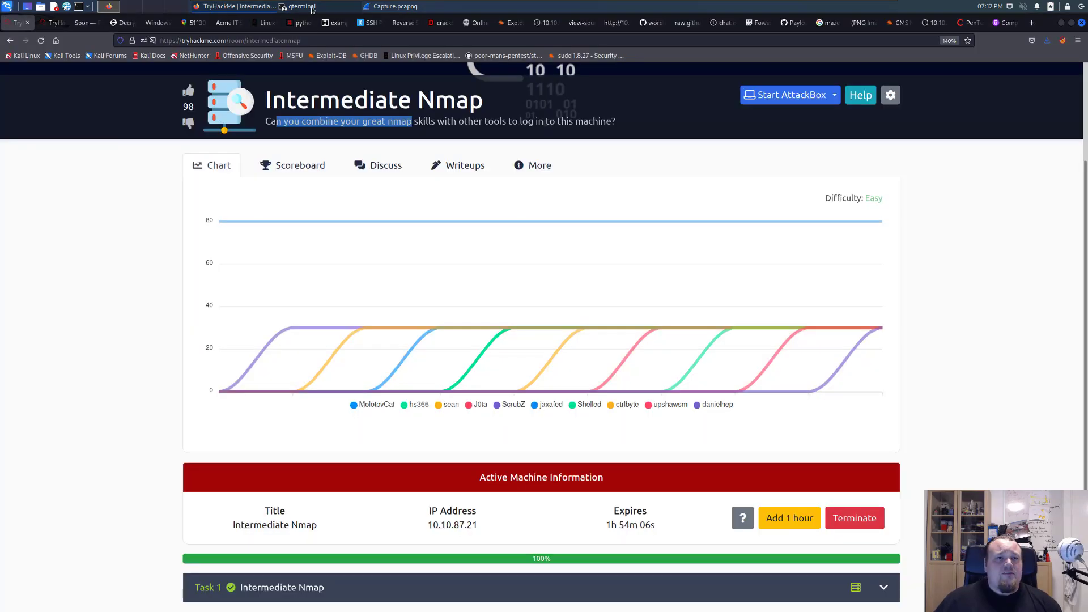
double_click(452, 525)
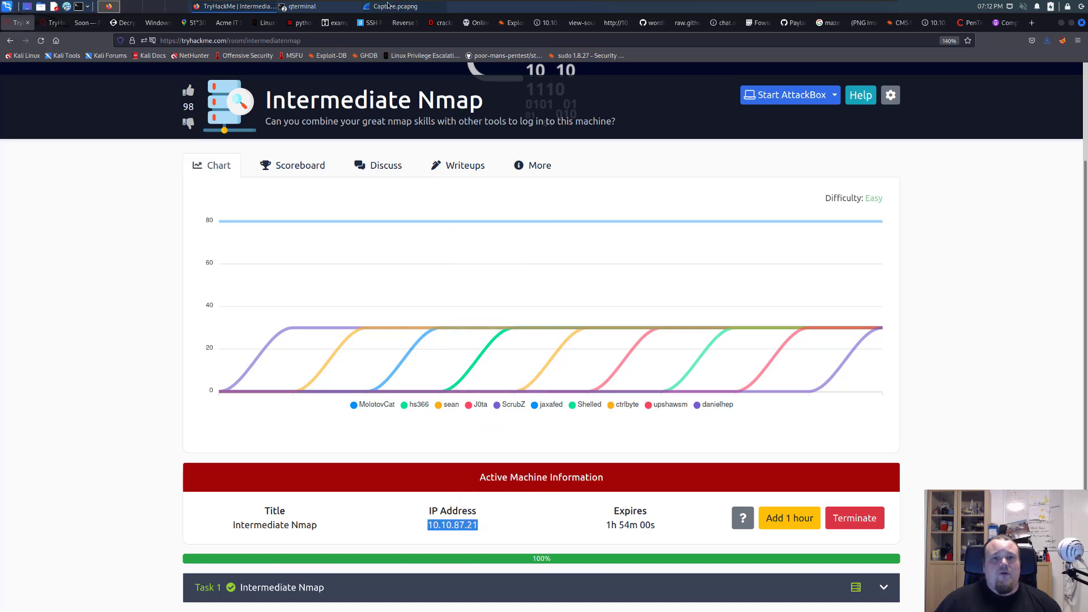
left_click(299, 7)
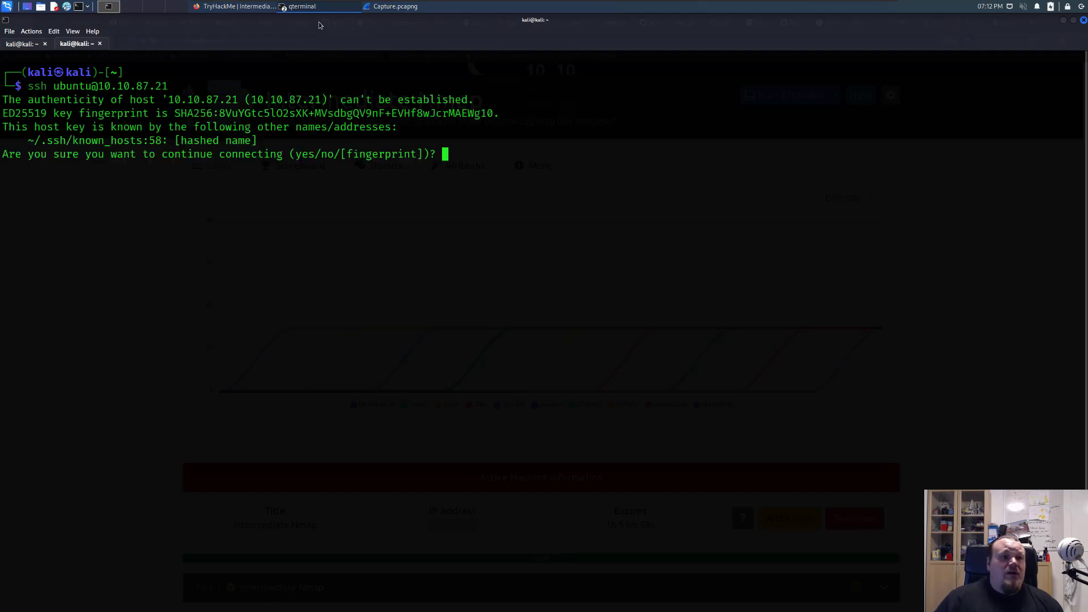
type("yes")
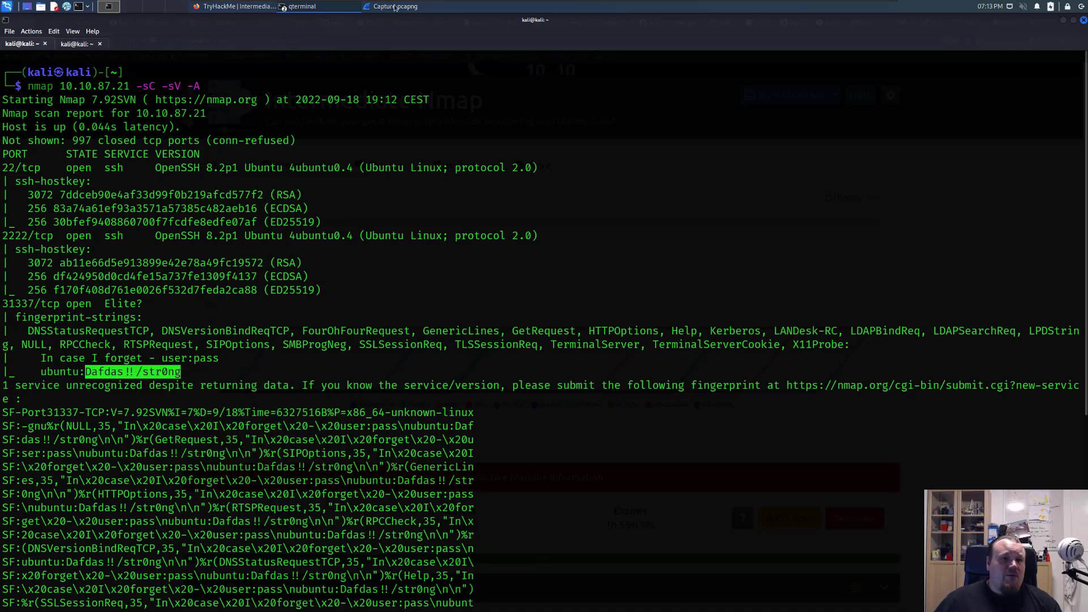
Submit the copied password to log in as ubuntu, reaching the Ubuntu 20.04.4 shell.
left_click(76, 43)
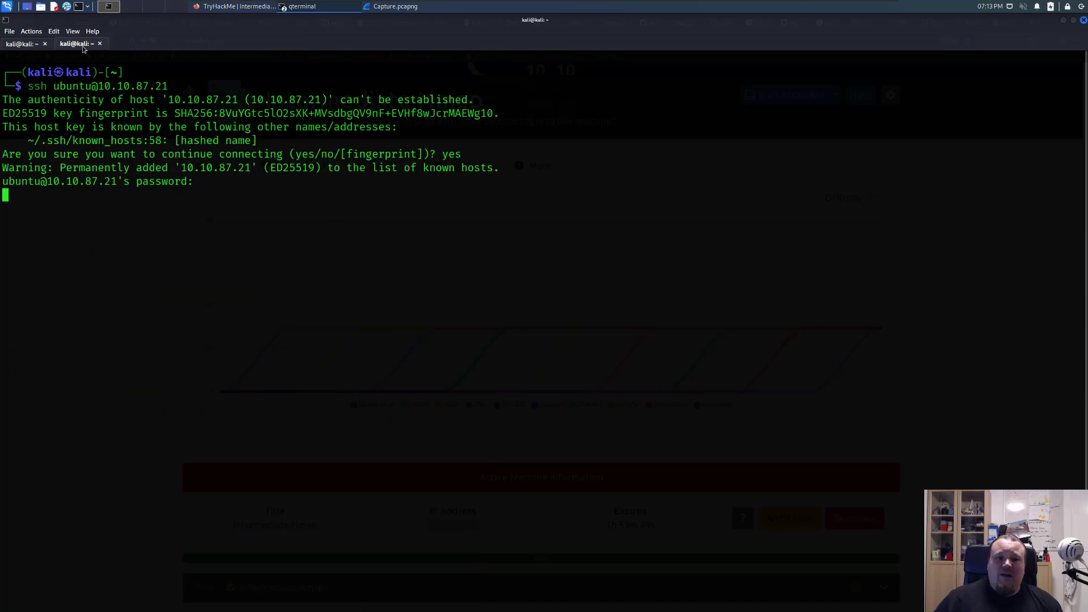
key("Return")
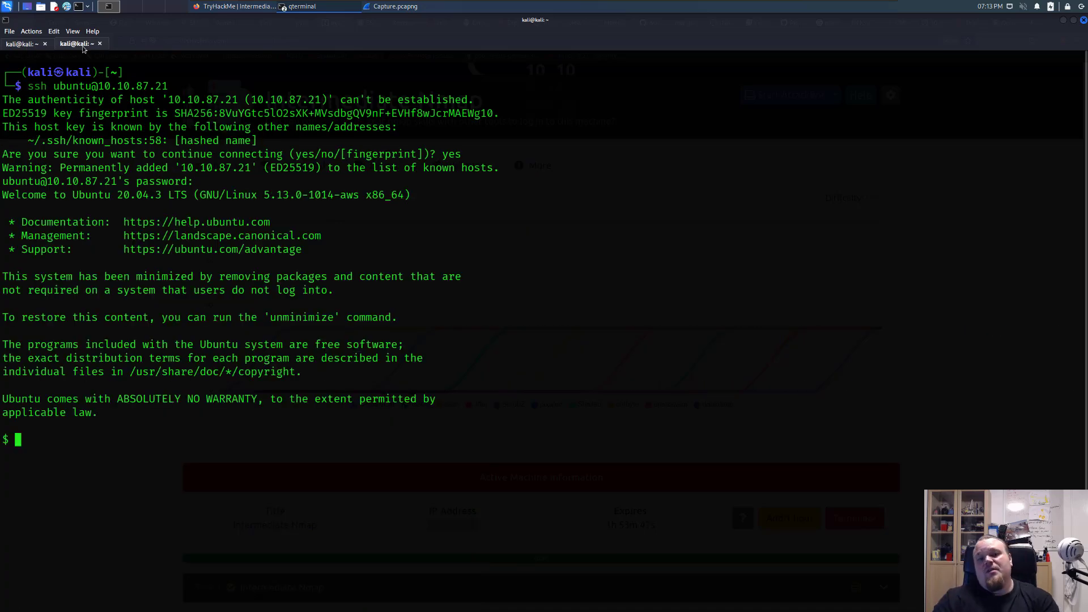
type("clear")
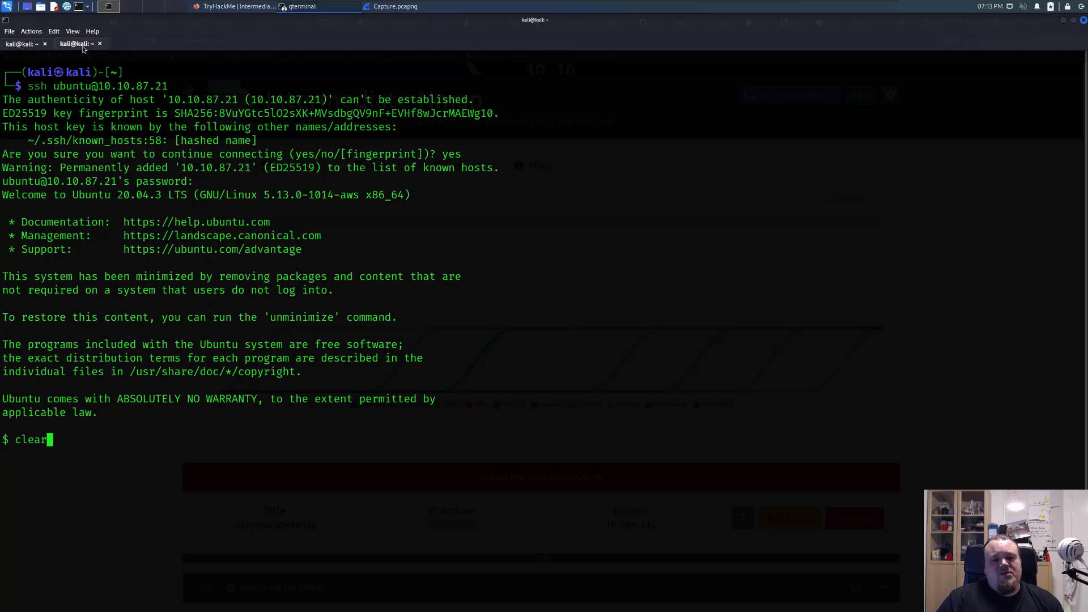
Explore /home/ubuntu and /home/user, finding a root-owned flag.txt, then return to the room page.
key("Return")
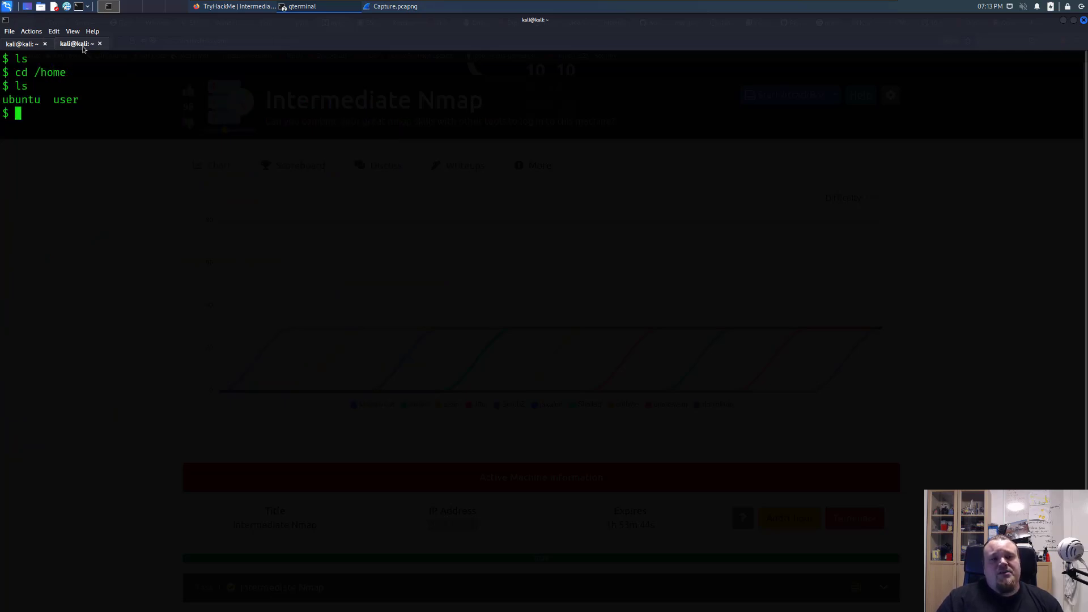
type("cd ubun")
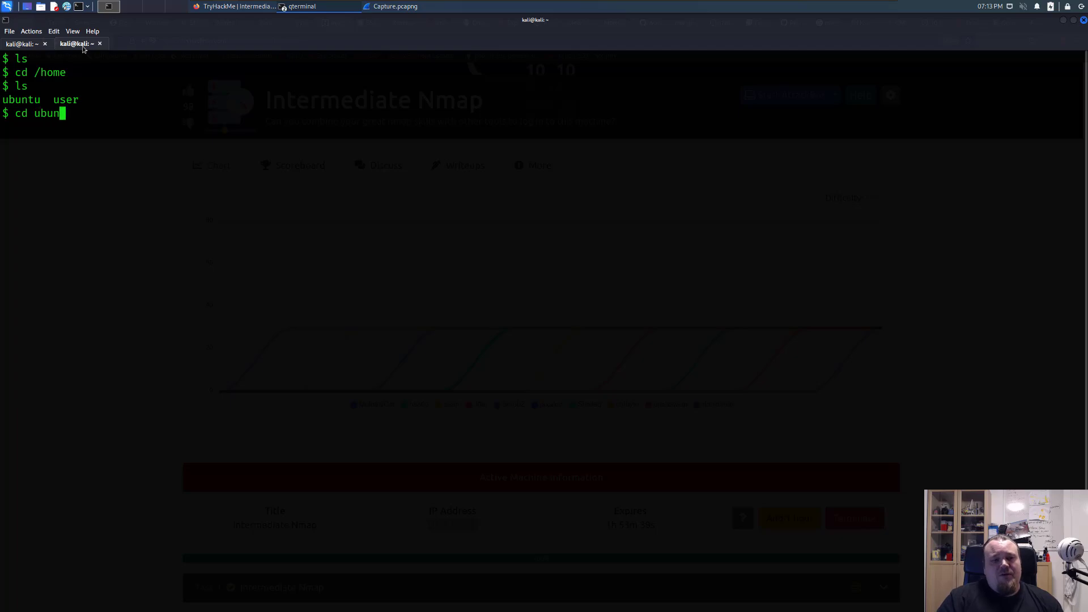
key("Return")
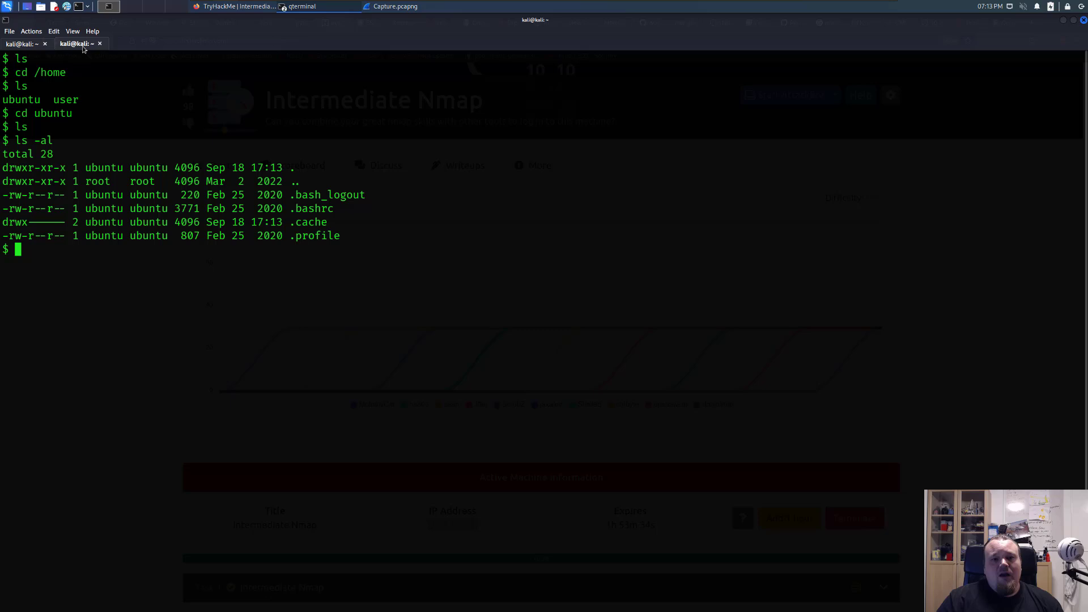
type("cd ..")
type("cd user")
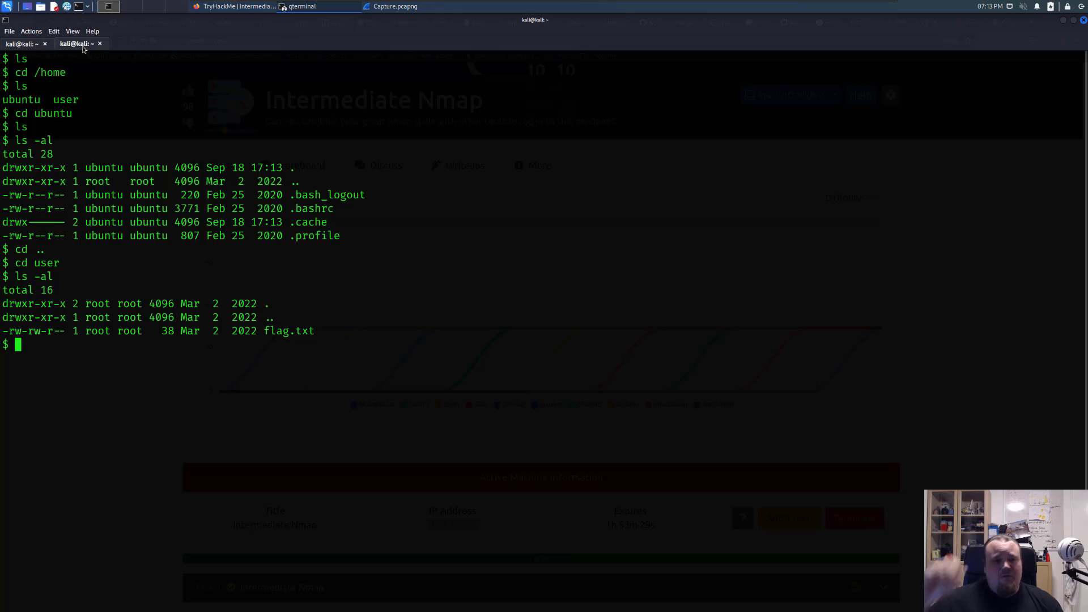
mouse_move(94, 332)
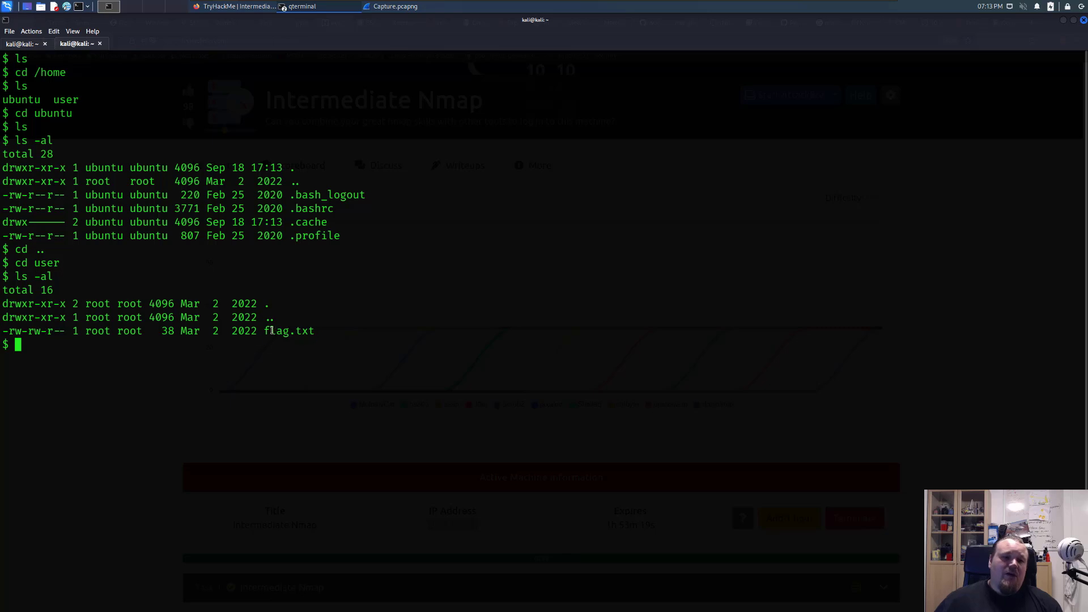
type("cat")
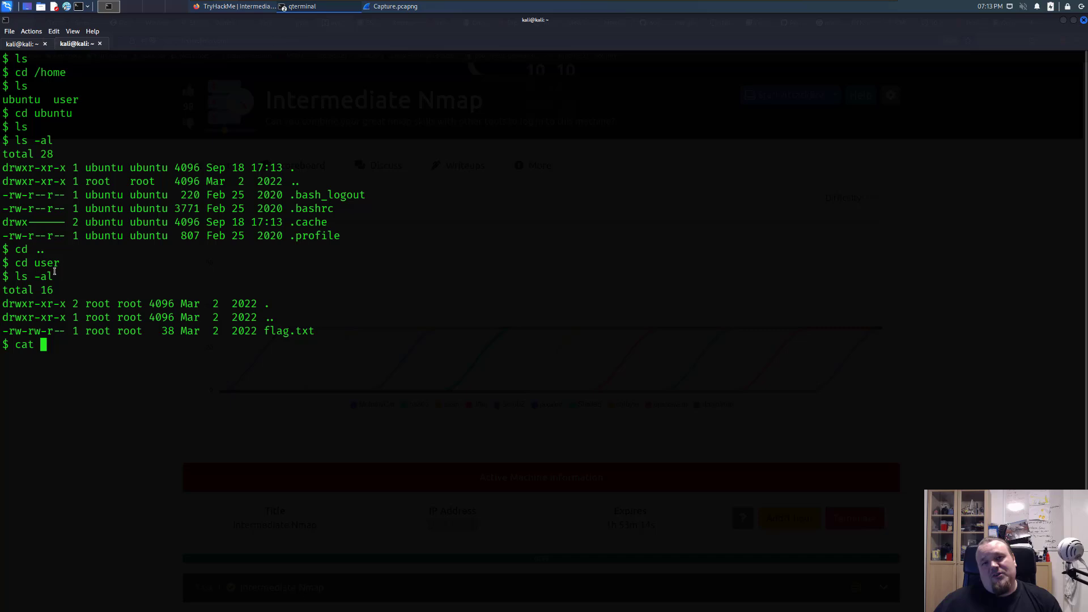
mouse_move(239, 7)
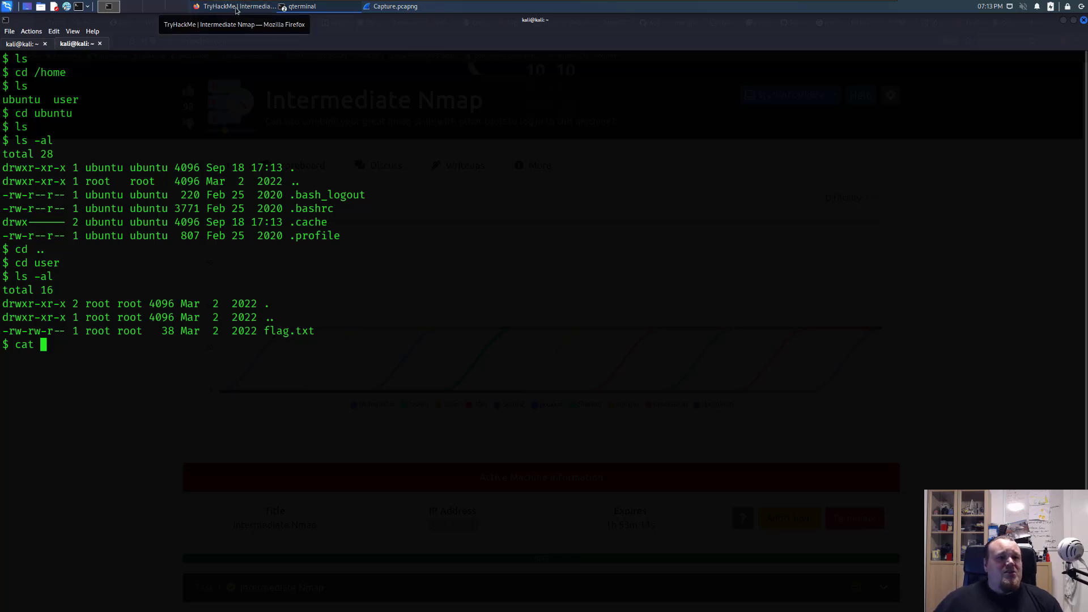
left_click(236, 7)
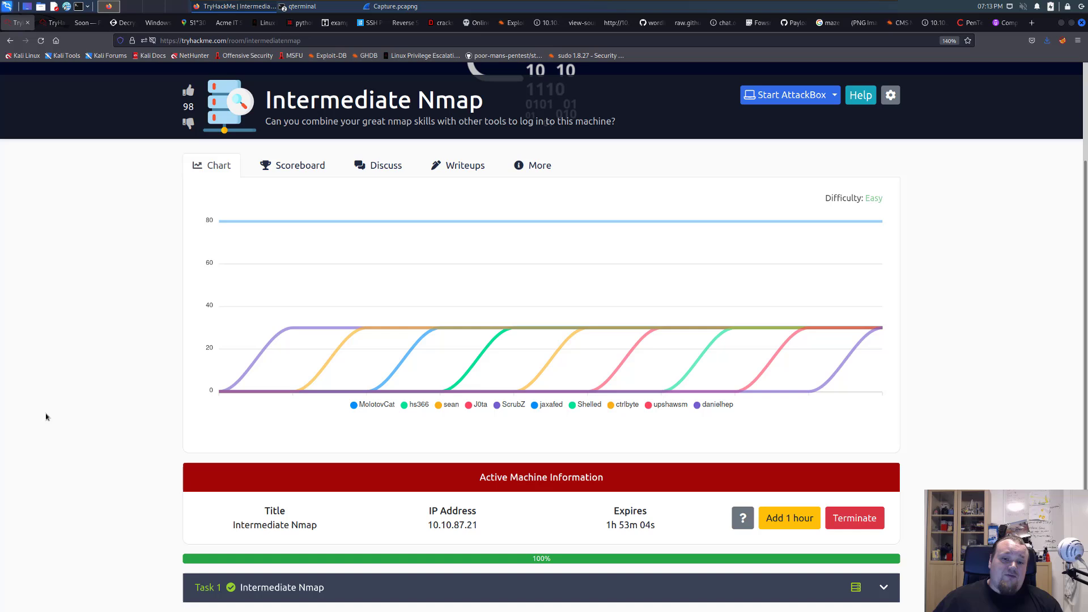
mouse_move(291, 326)
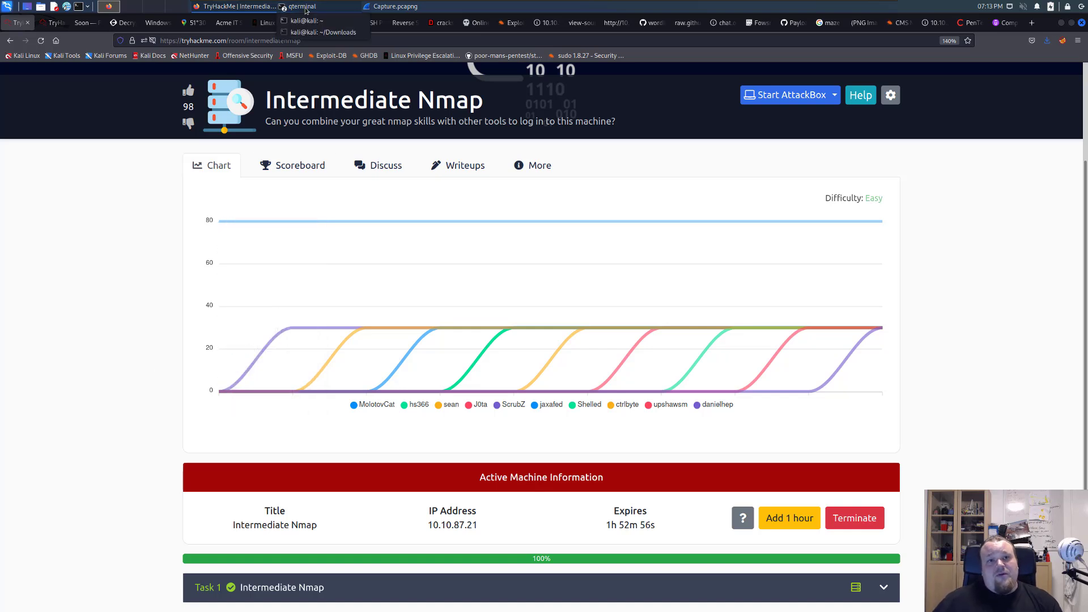
Bring the kali@kali terminal window showing the nmap credentials back in front.
left_click(299, 7)
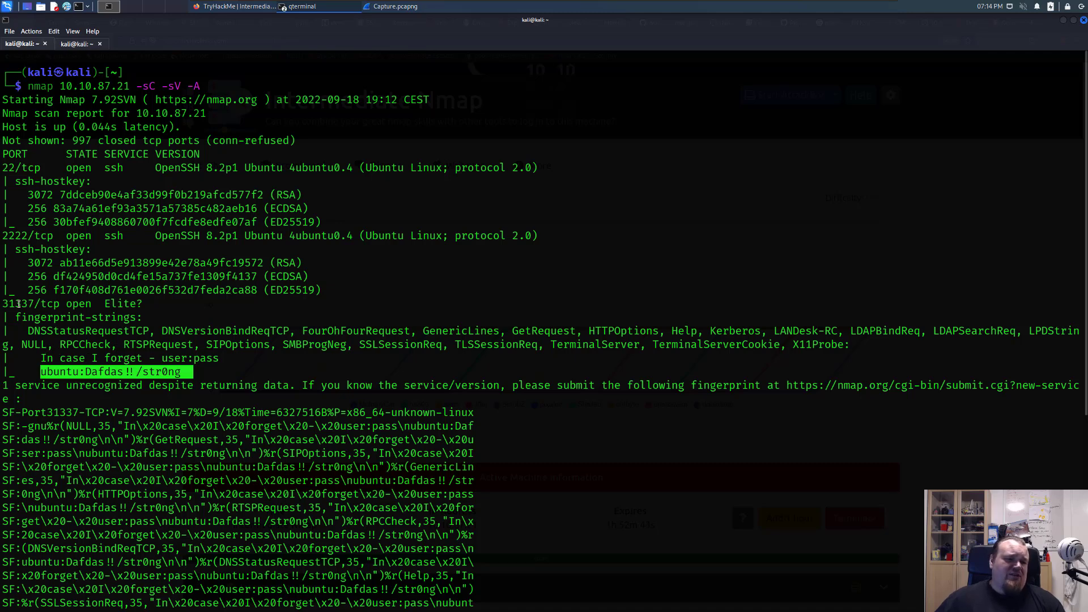
double_click(76, 318)
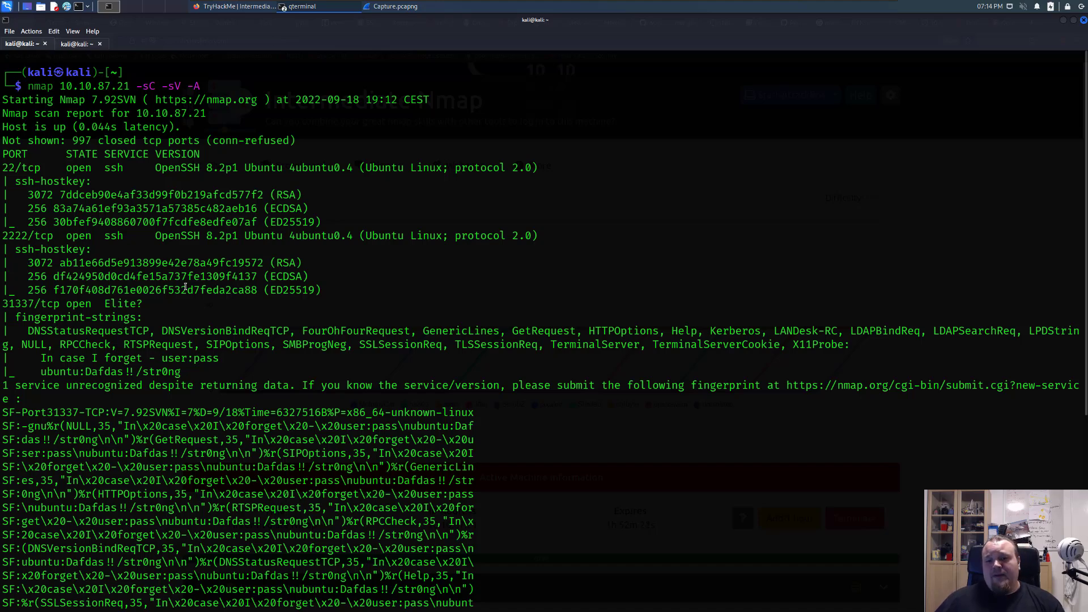
scroll("down", 3)
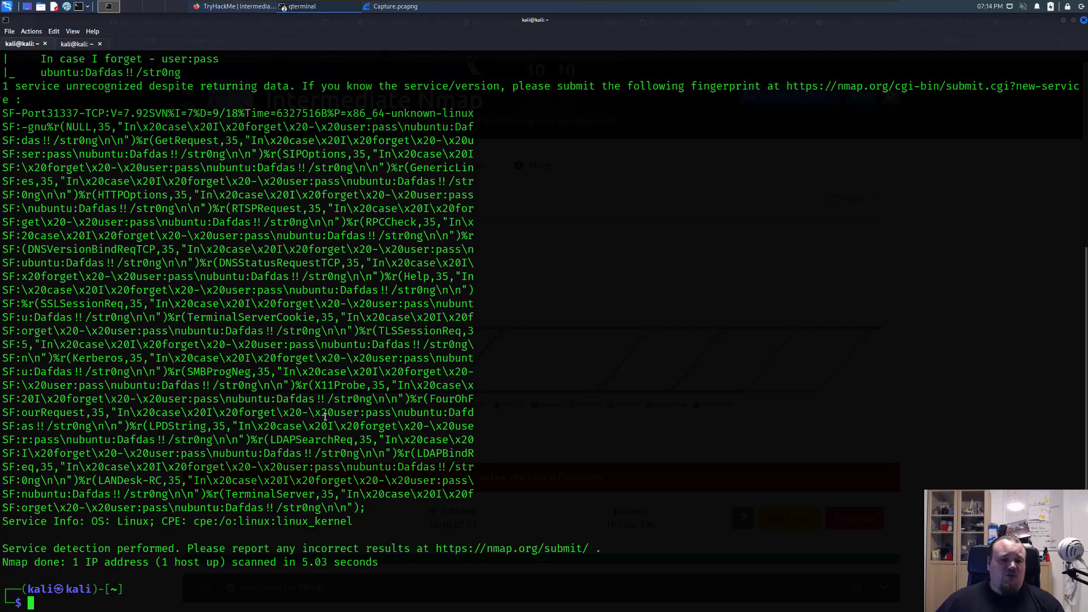
scroll("up", 3)
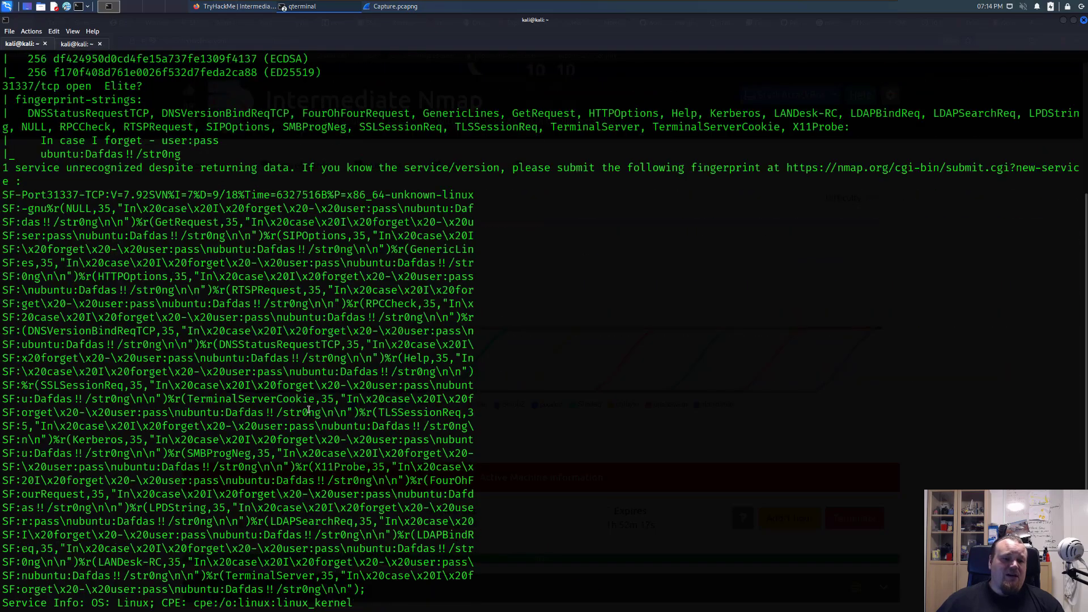
scroll("down", 3)
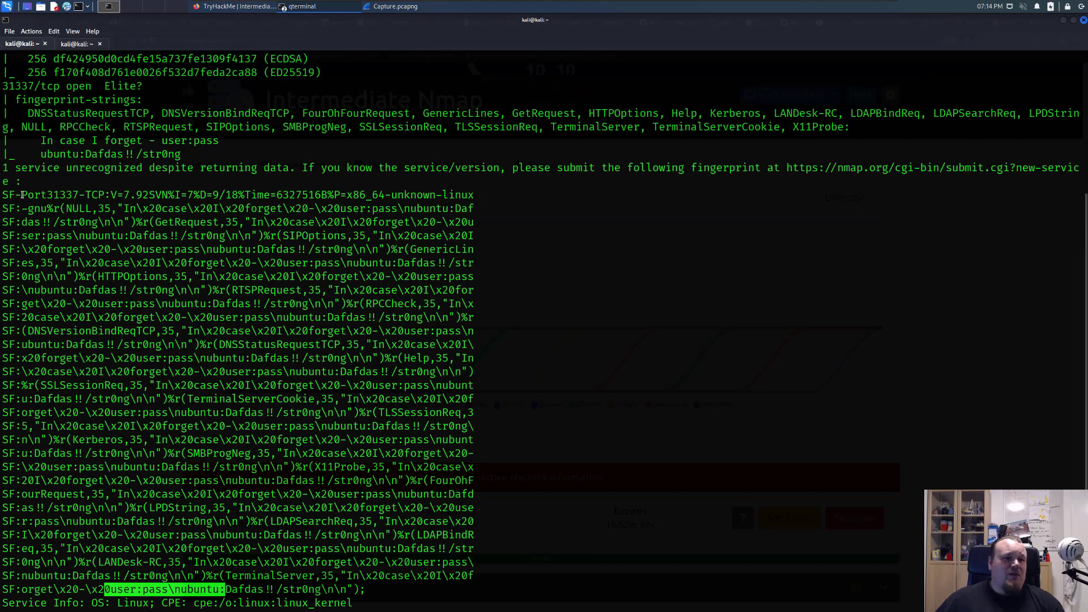
scroll("up", 3)
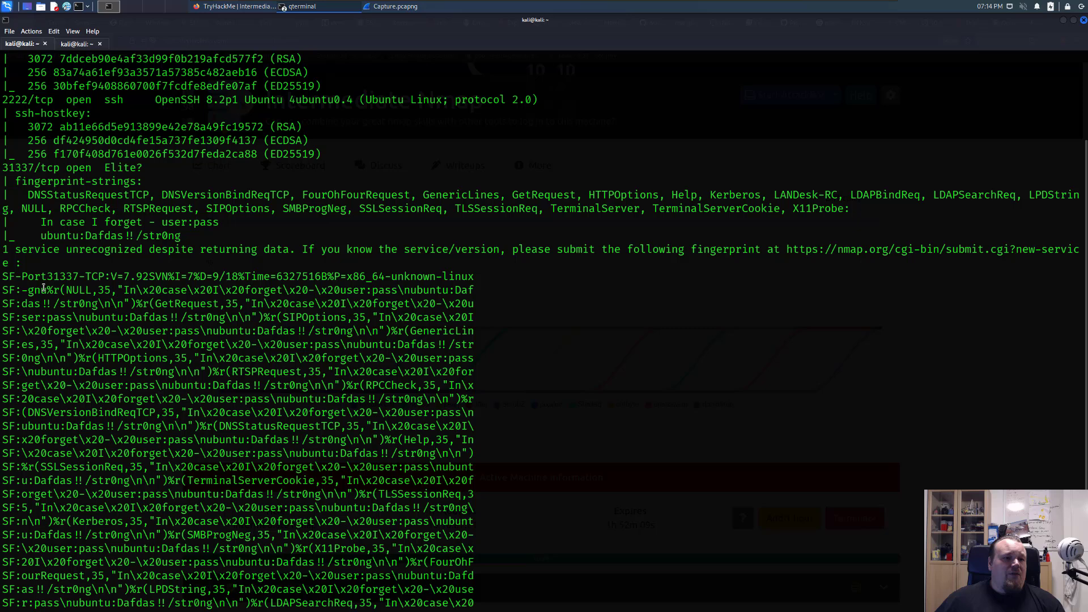
scroll("down", 3)
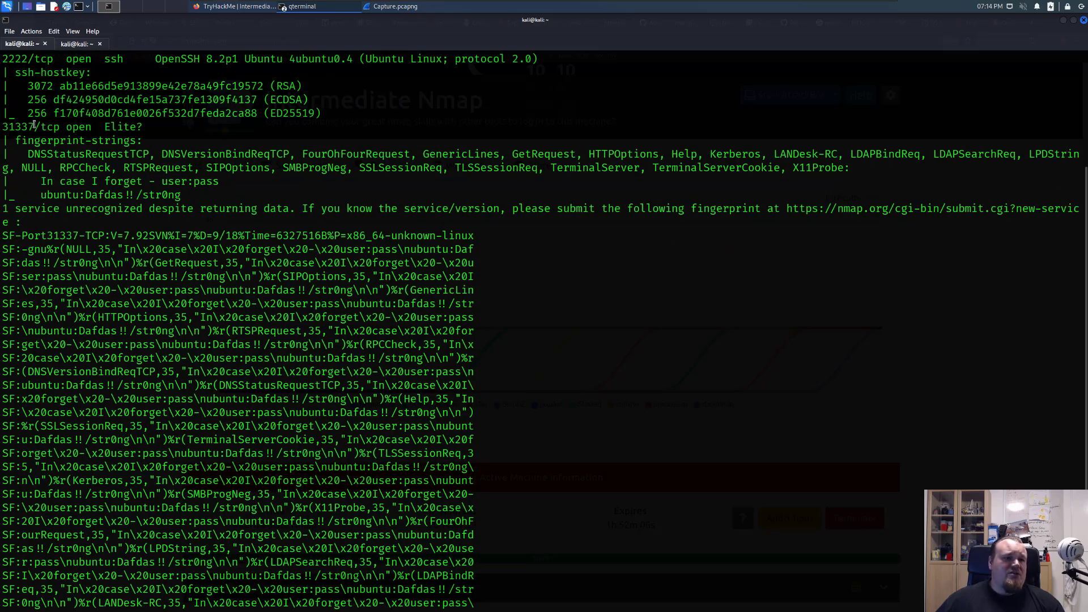
double_click(19, 126)
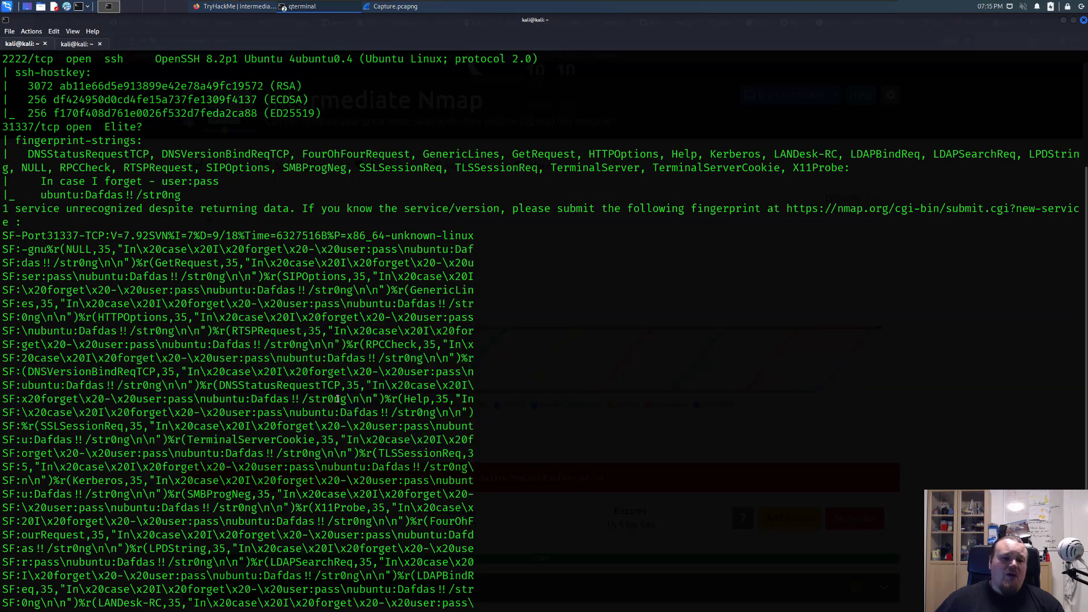
scroll("down", 3)
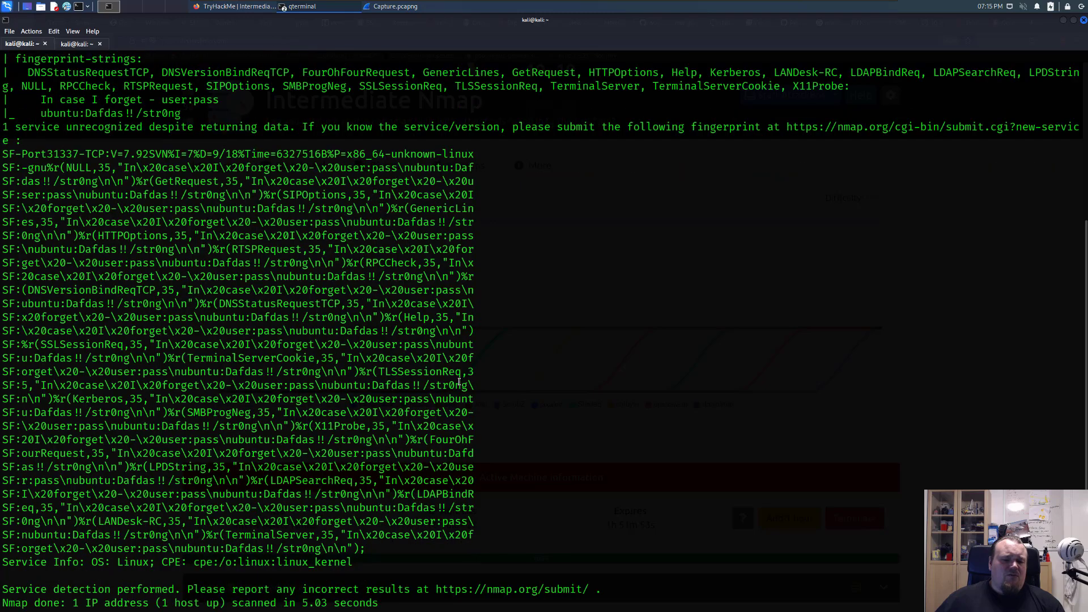